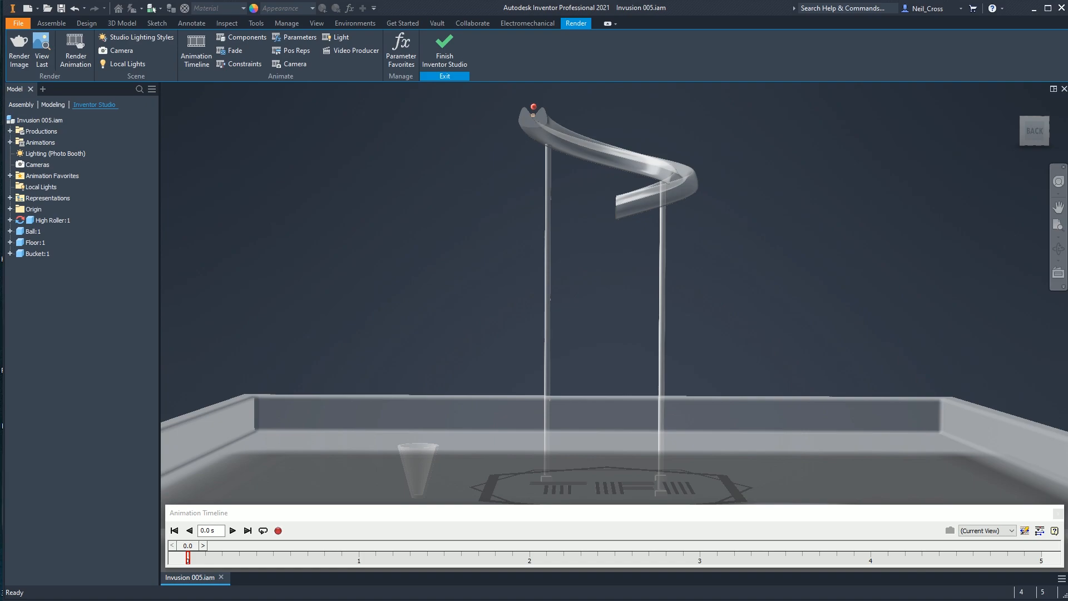
mouse_move(444, 351)
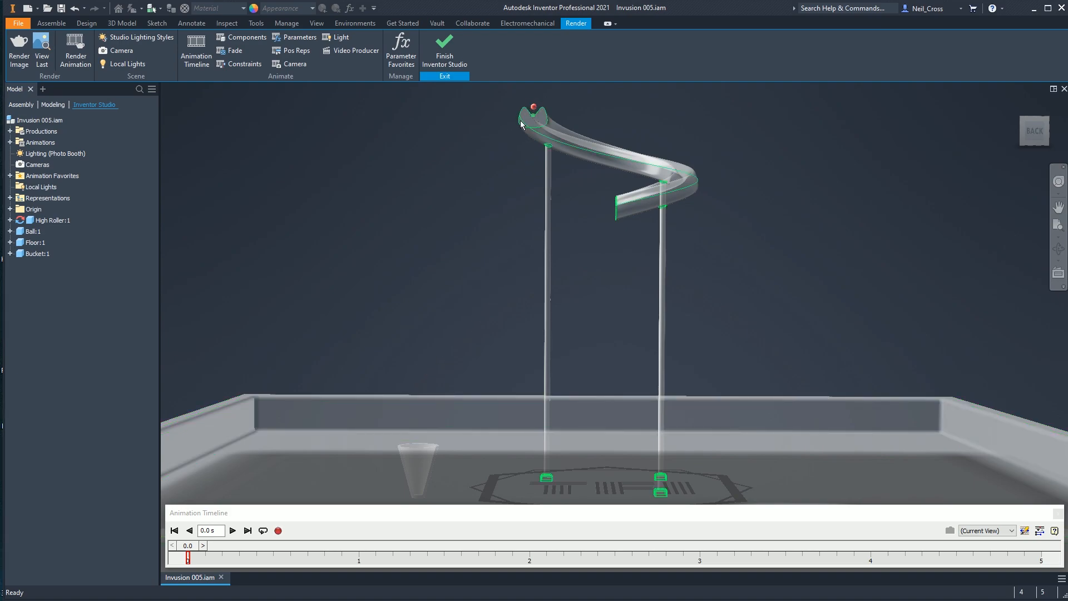
Play the timeline animation and watch the marble roll down the spiral into the bucket by 3 s.
click(425, 388)
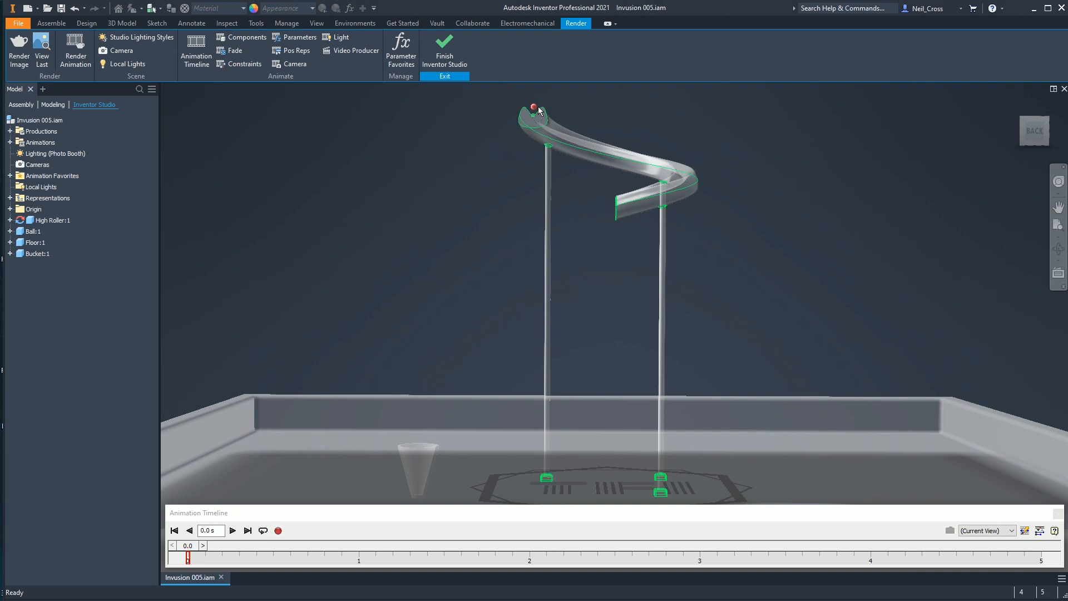
mouse_move(536, 114)
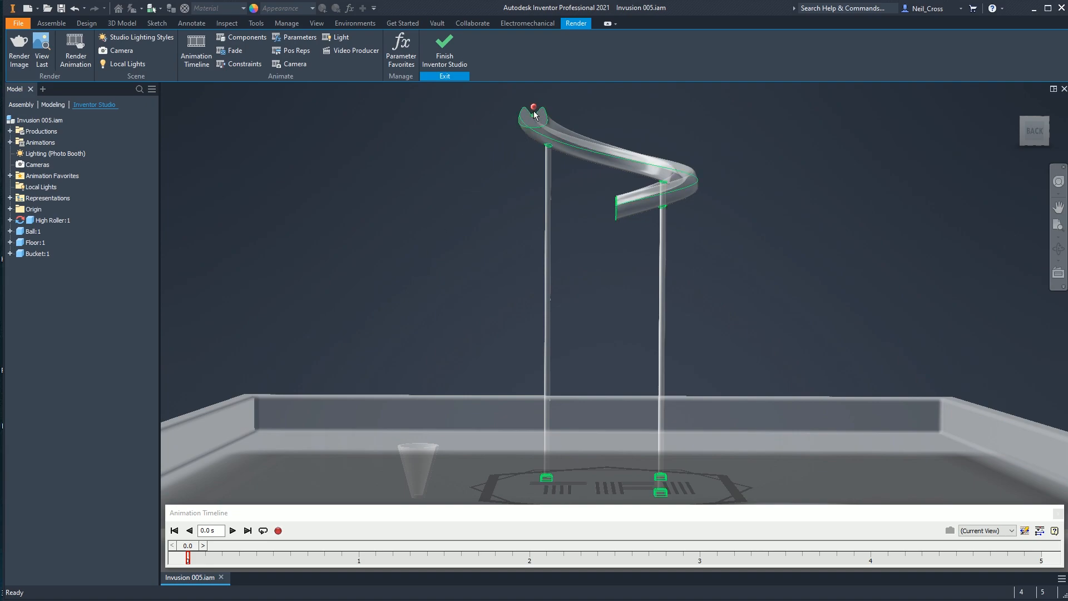
mouse_move(544, 126)
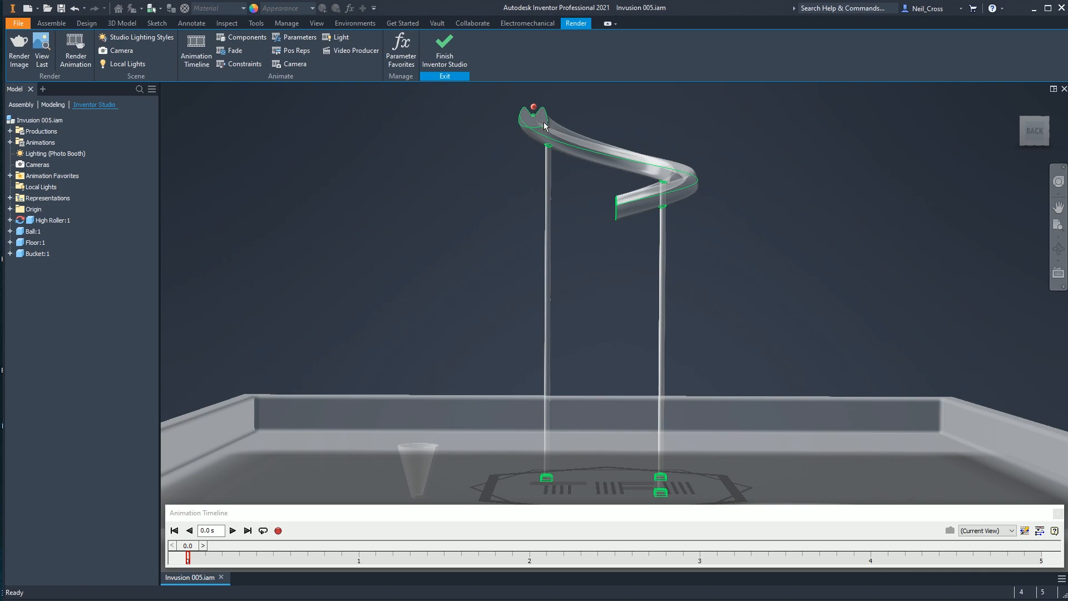
mouse_move(680, 175)
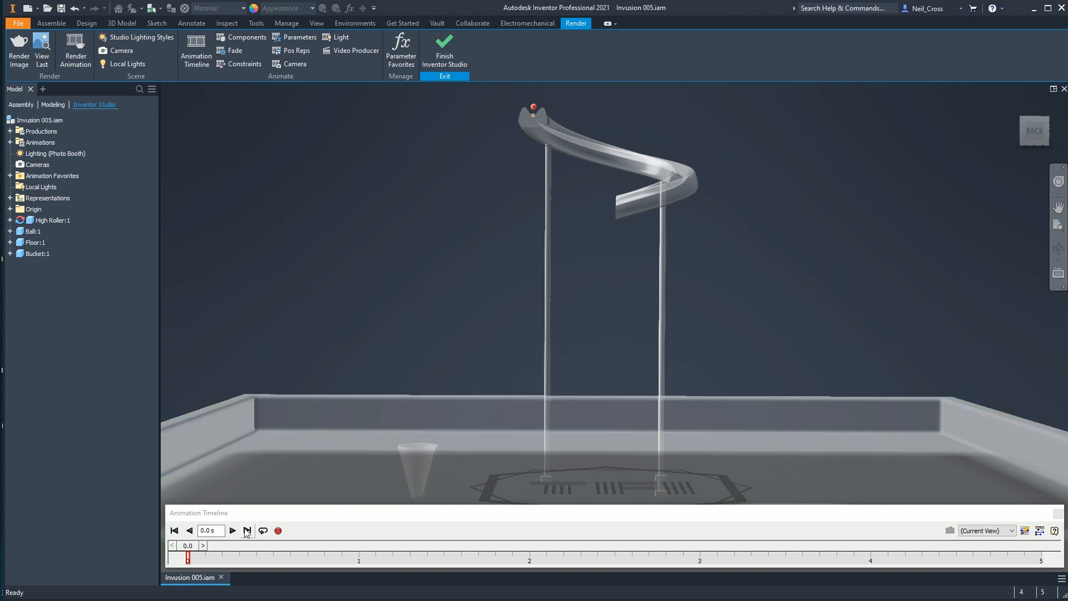
click(232, 530)
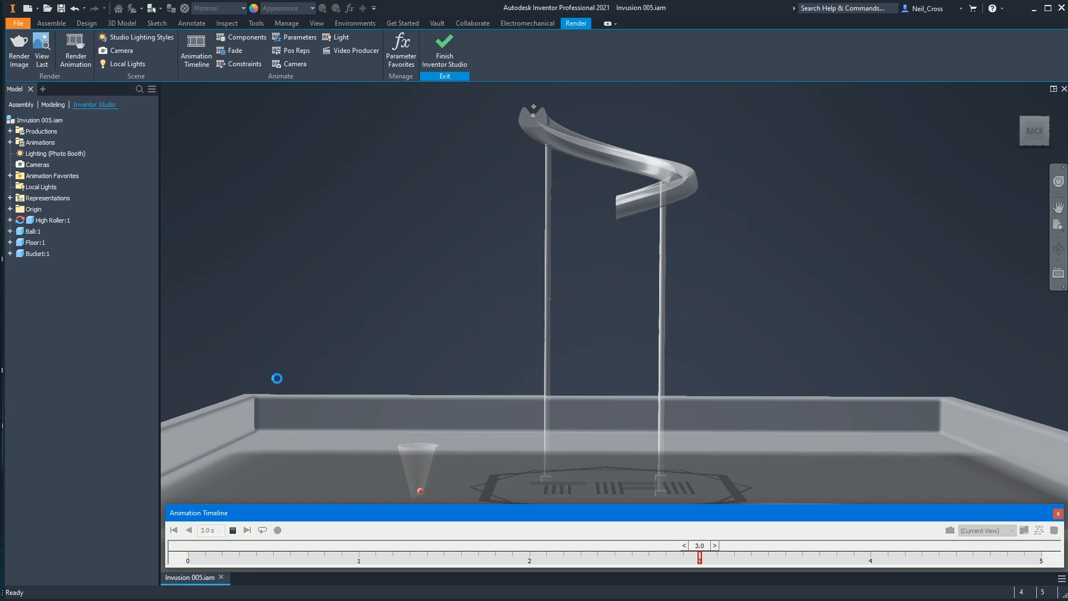
click(247, 530)
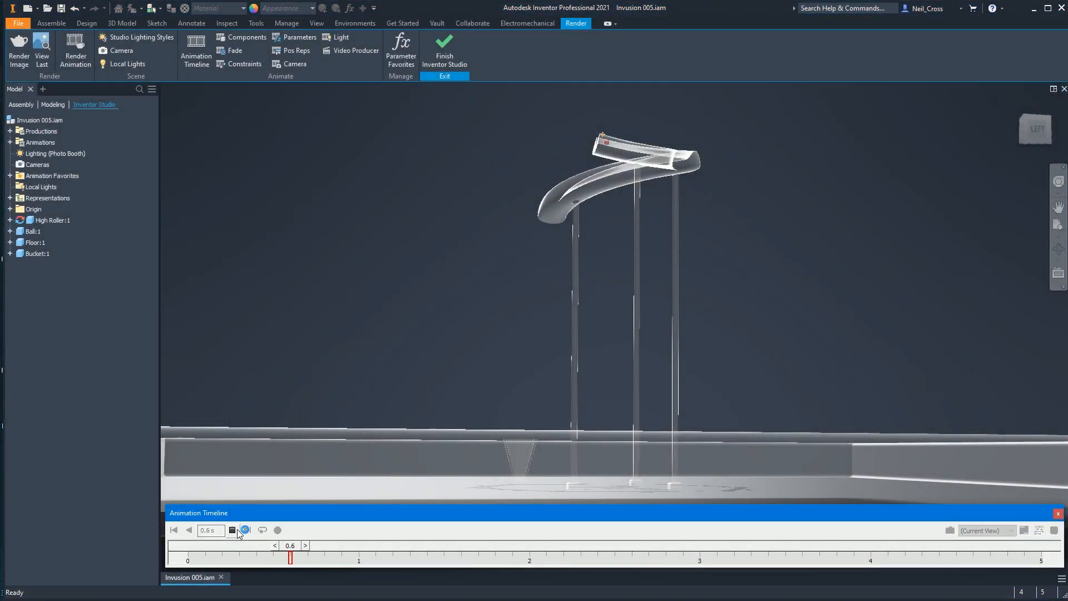
Continue playback to the 5-second end, with the marble resting inside the bucket.
click(243, 531)
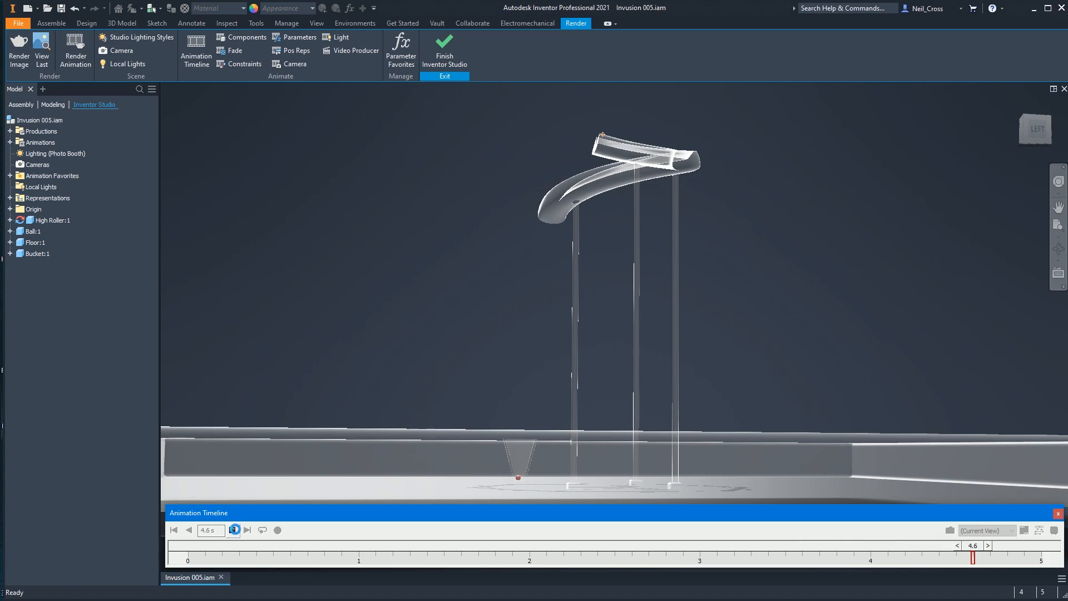
click(277, 530)
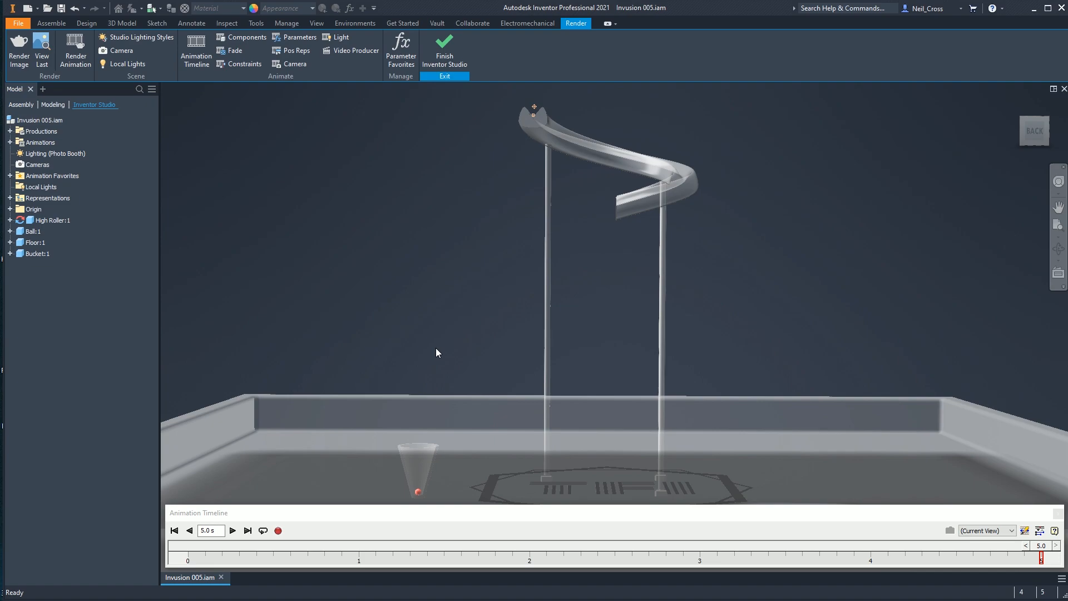
mouse_move(473, 334)
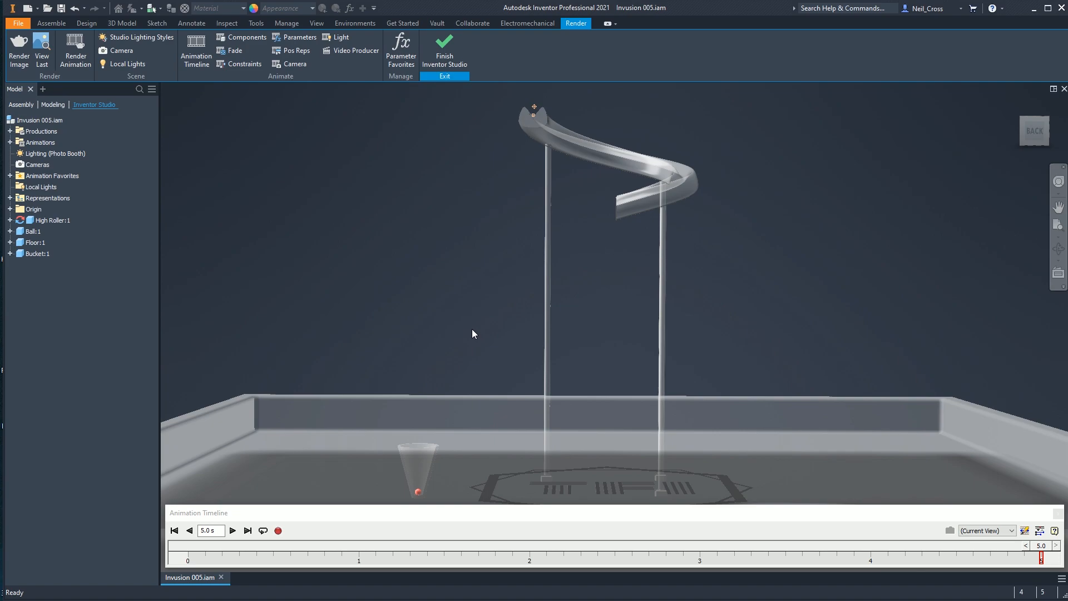
mouse_move(453, 354)
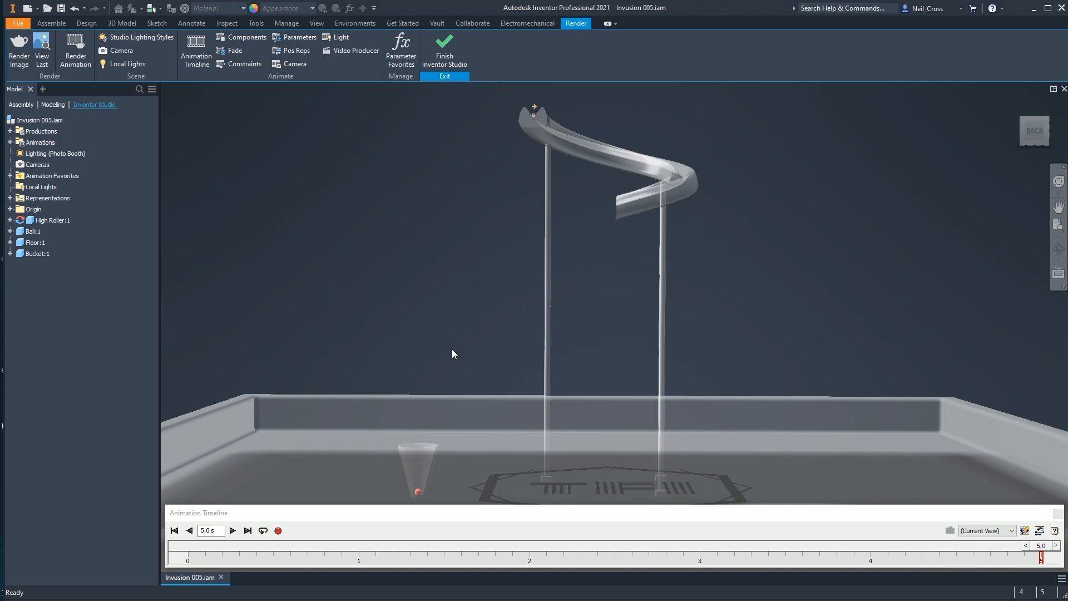